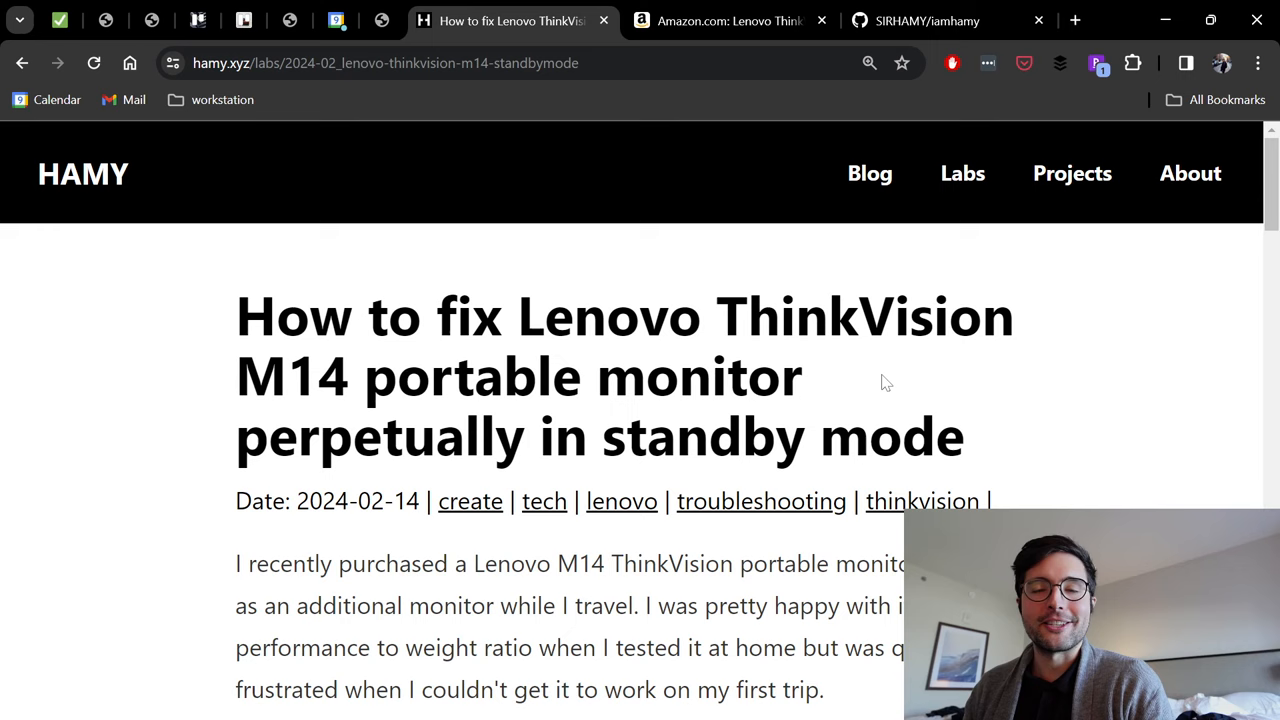
{"action": "scroll", "scroll_direction": "down", "scroll_amount": 3}
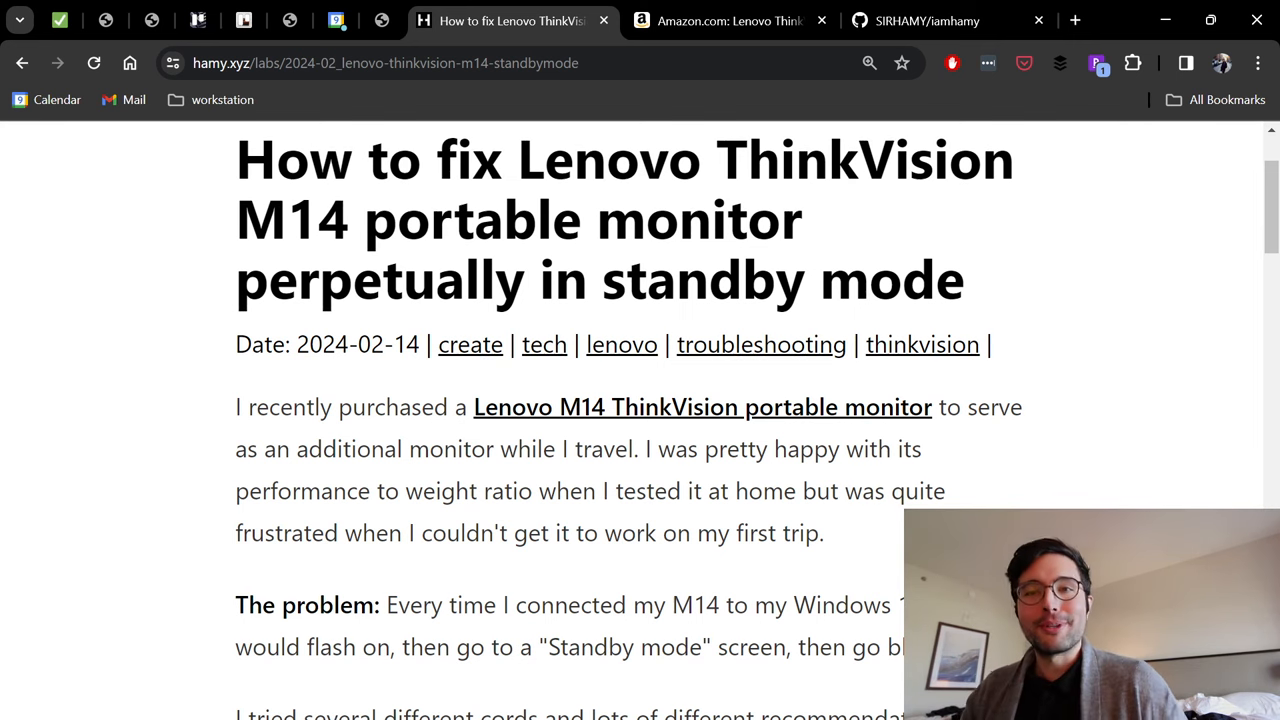
{"action": "scroll", "scroll_direction": "down", "scroll_amount": 3}
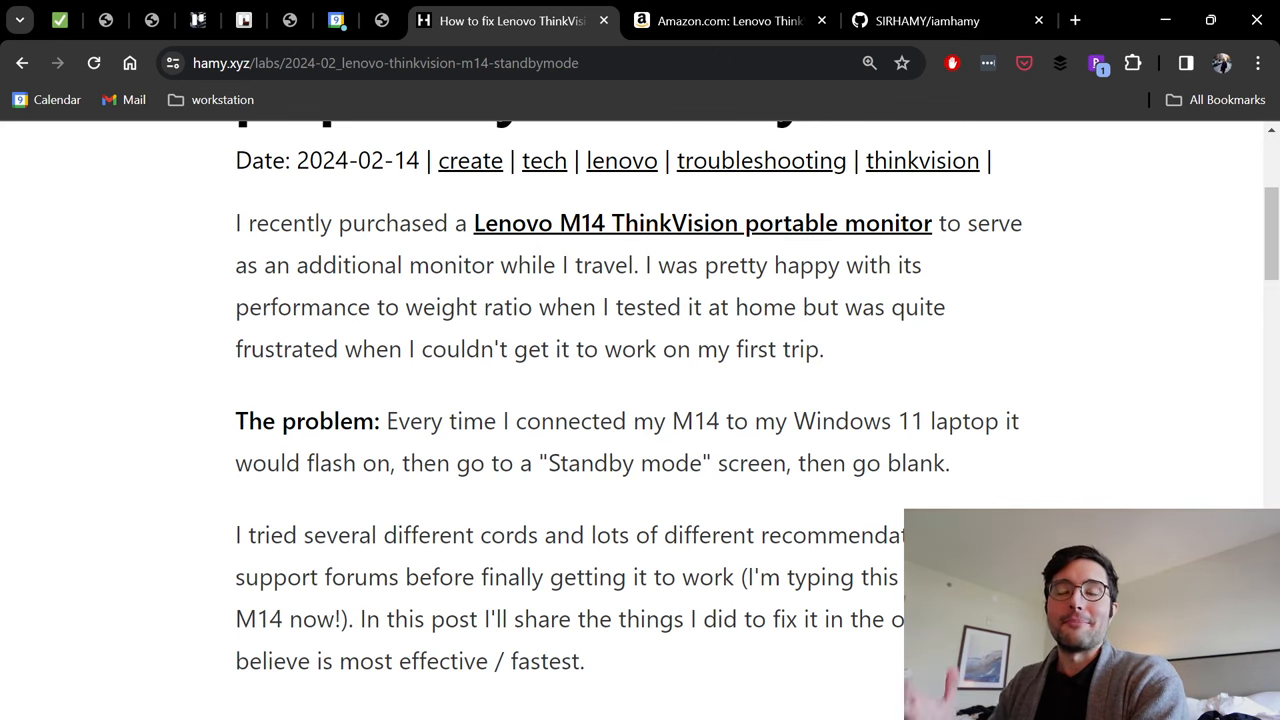
{"action": "scroll", "scroll_direction": "down", "scroll_amount": 3}
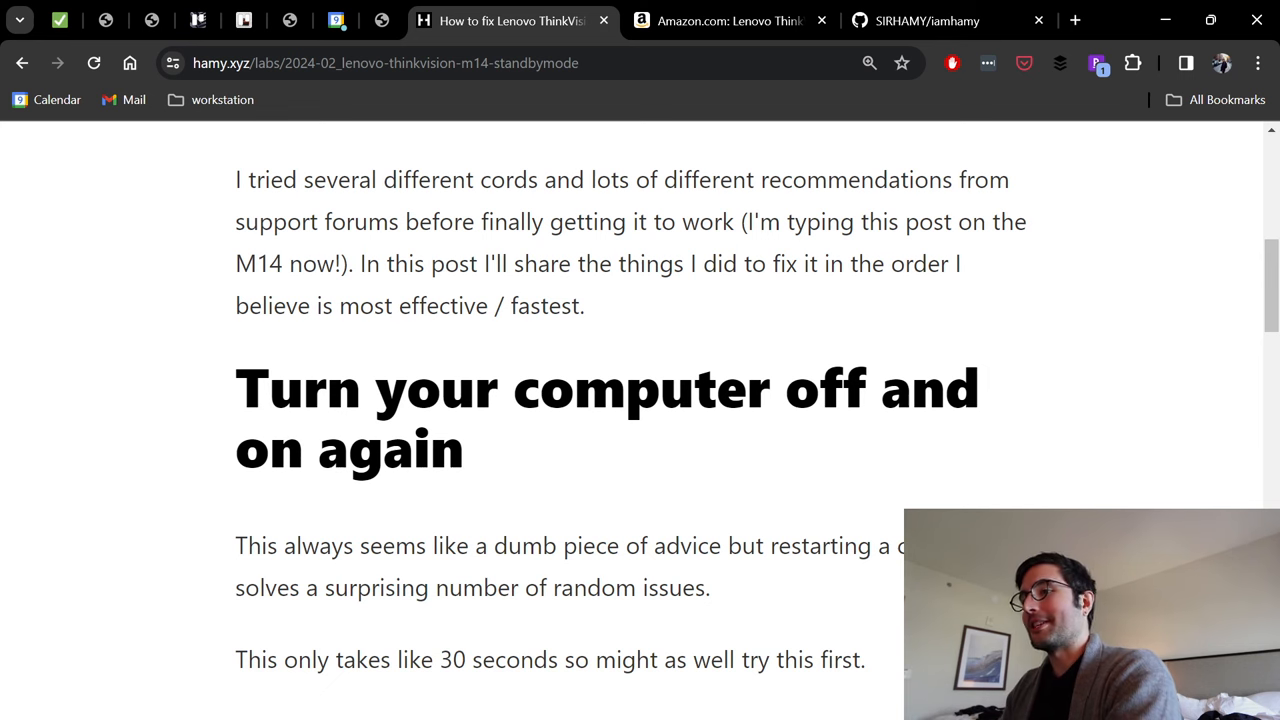
{"action": "scroll", "scroll_direction": "down", "scroll_amount": 3}
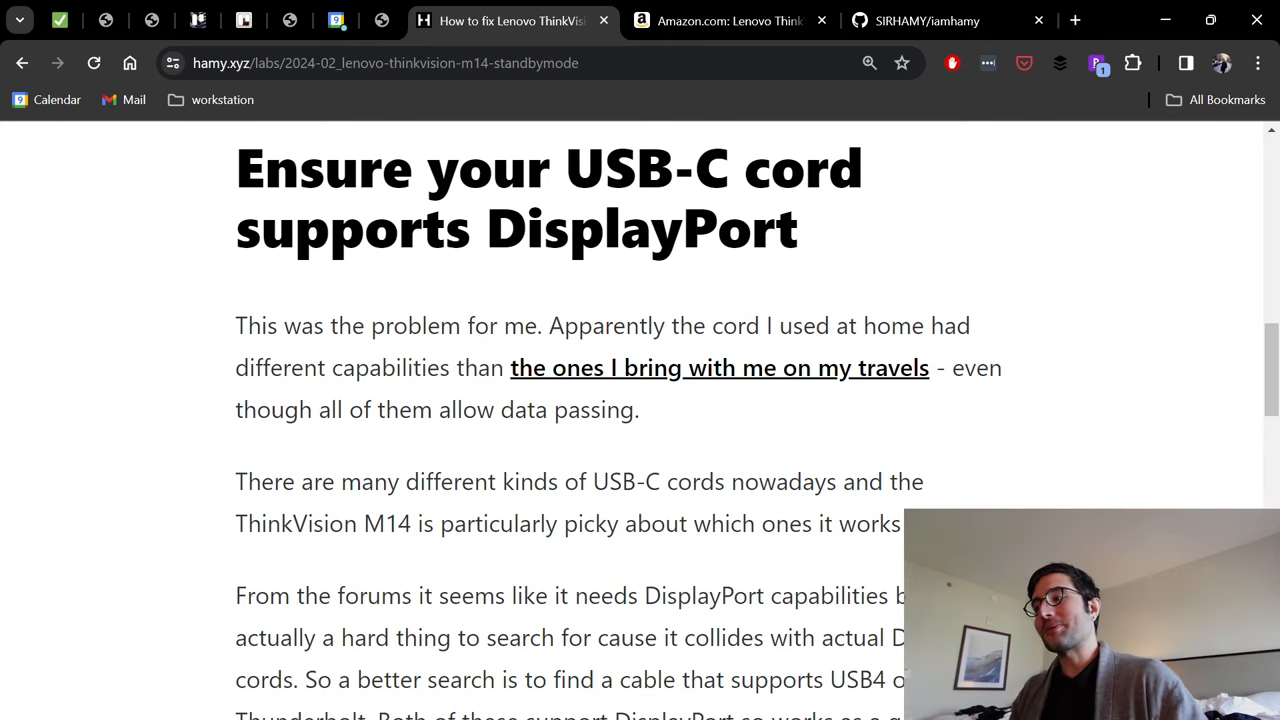
{"action": "scroll", "scroll_direction": "down", "scroll_amount": 3}
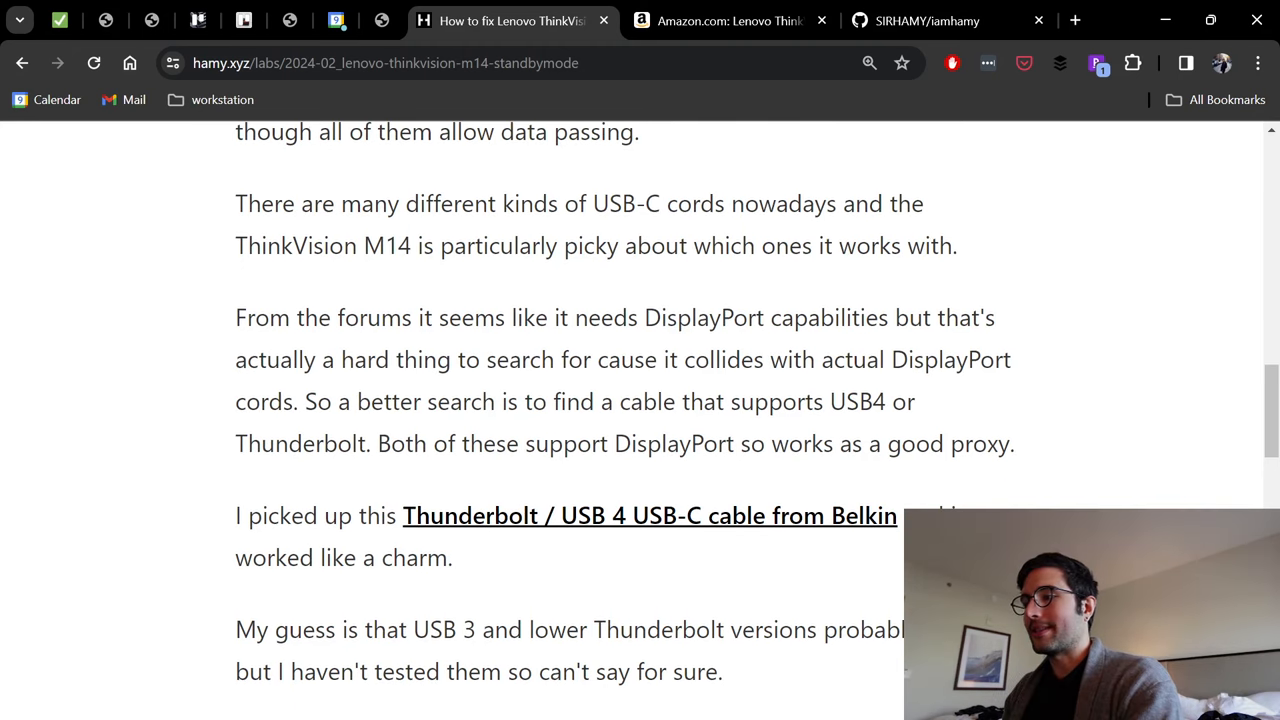
{"action": "scroll", "scroll_direction": "down", "scroll_amount": 3}
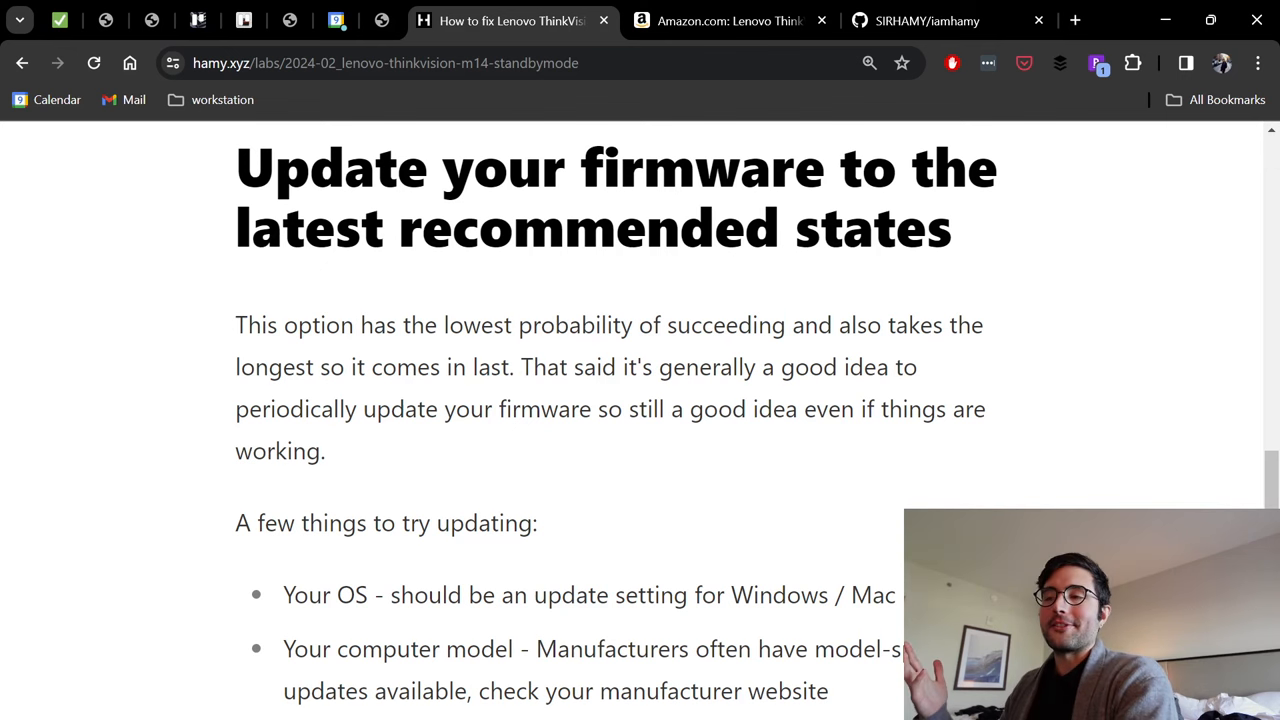
{"action": "scroll", "scroll_direction": "down", "scroll_amount": 3}
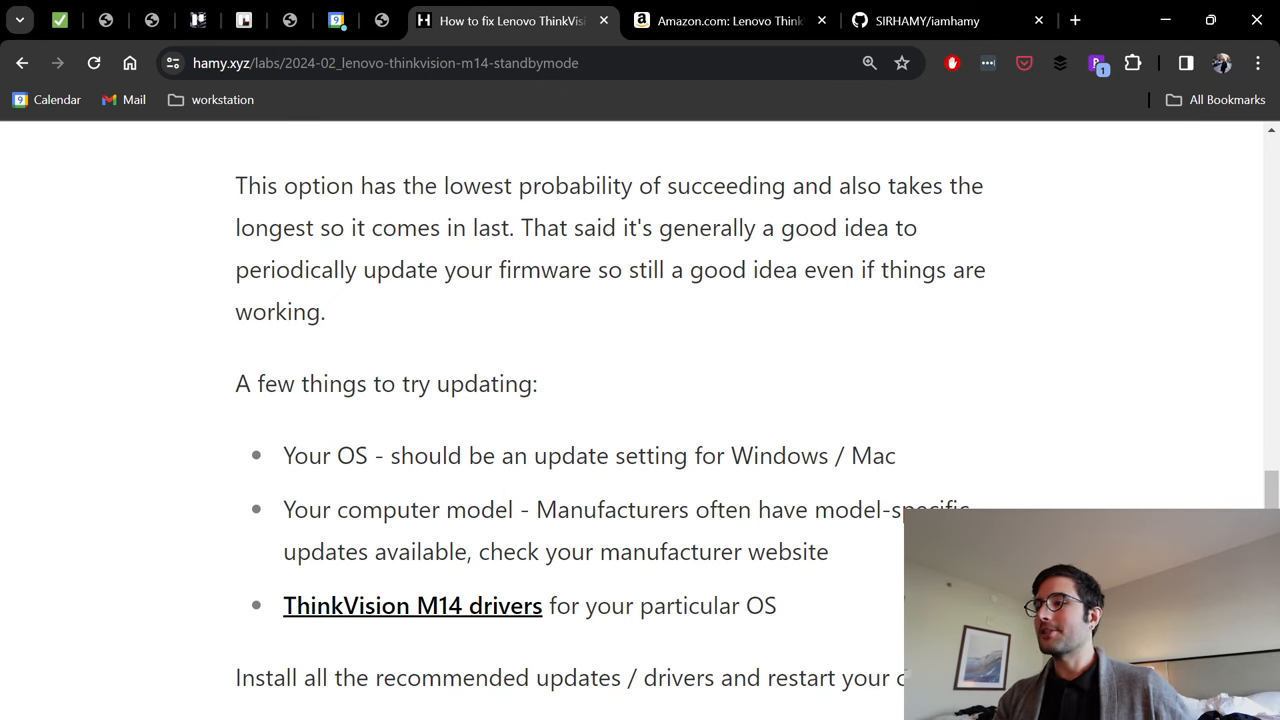
{"action": "scroll", "scroll_direction": "down", "scroll_amount": 3}
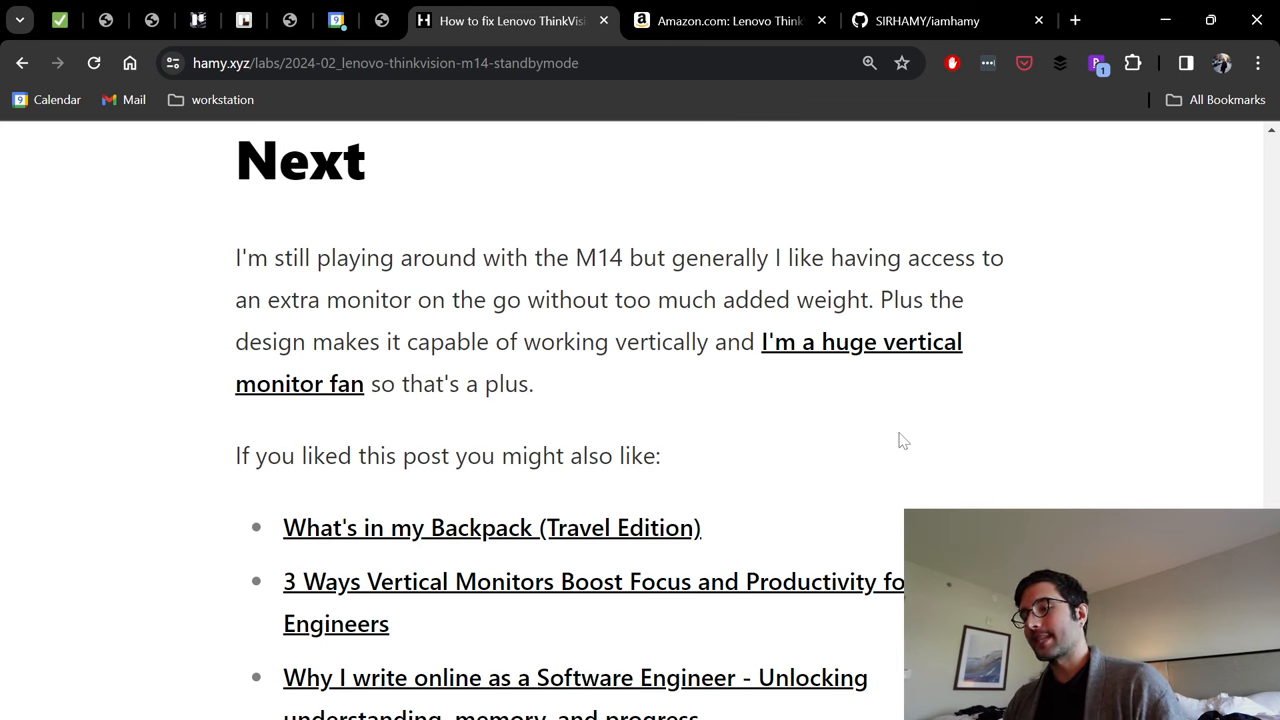
{"action": "scroll", "scroll_direction": "down", "scroll_amount": 3}
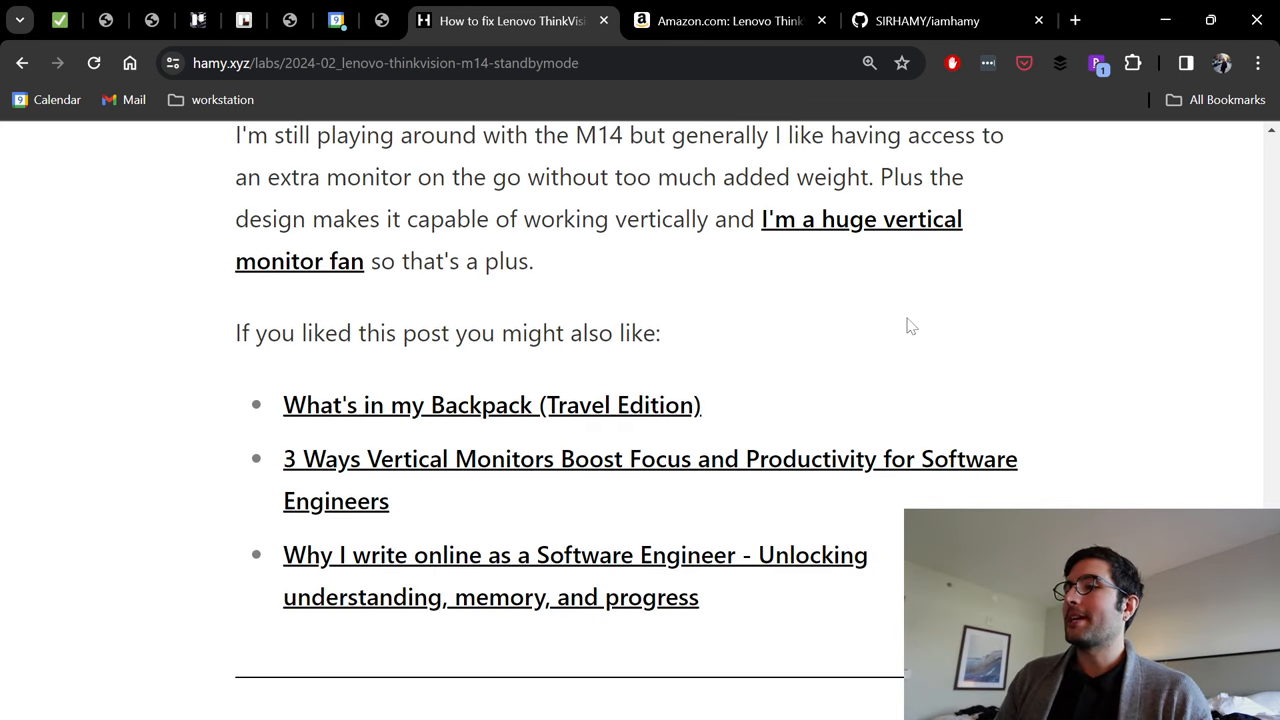